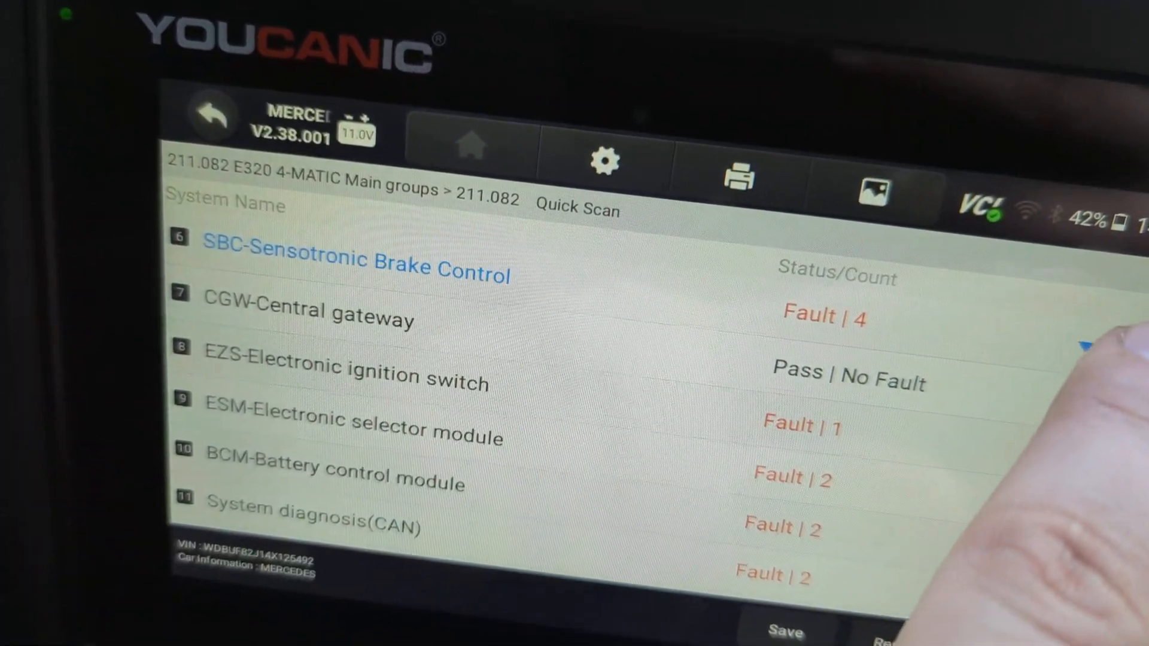
Expand SBC-Sensotronic Brake Control and scroll through its four stored undervoltage fault codes
left_click(355, 260)
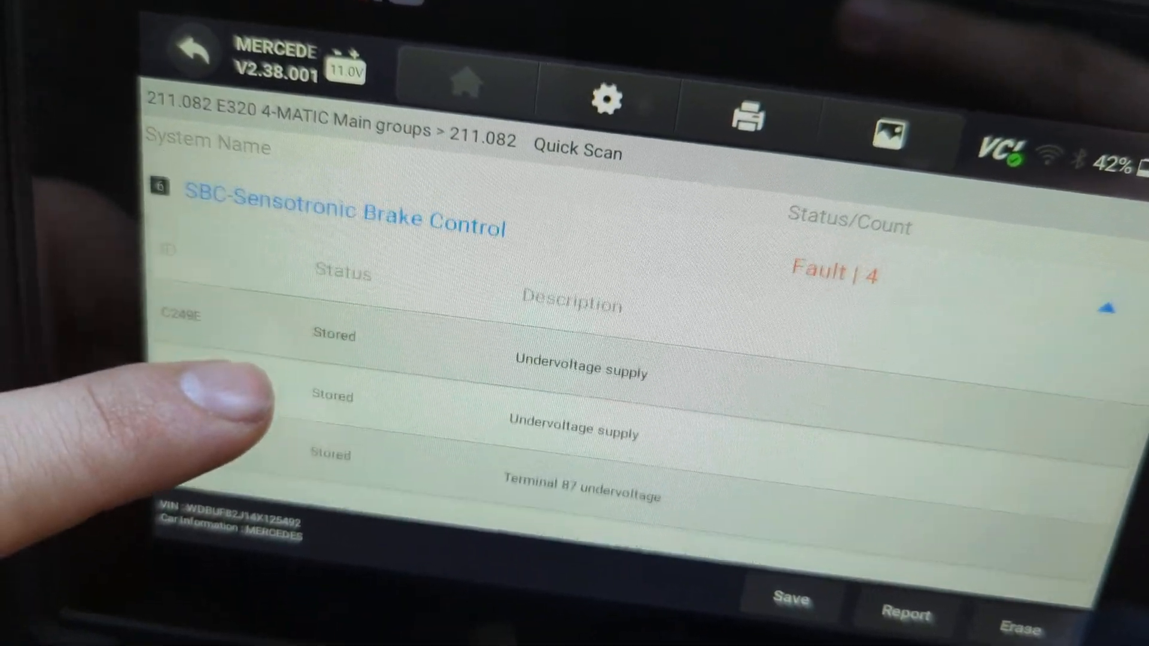
scroll("down", 3)
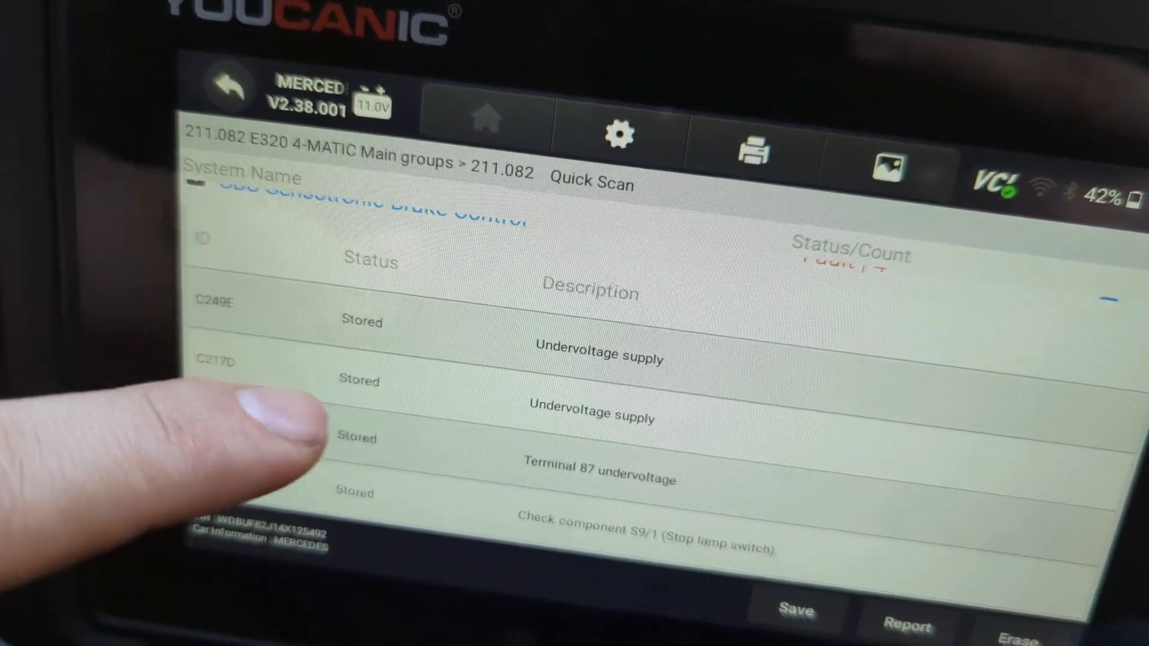
scroll("down", 3)
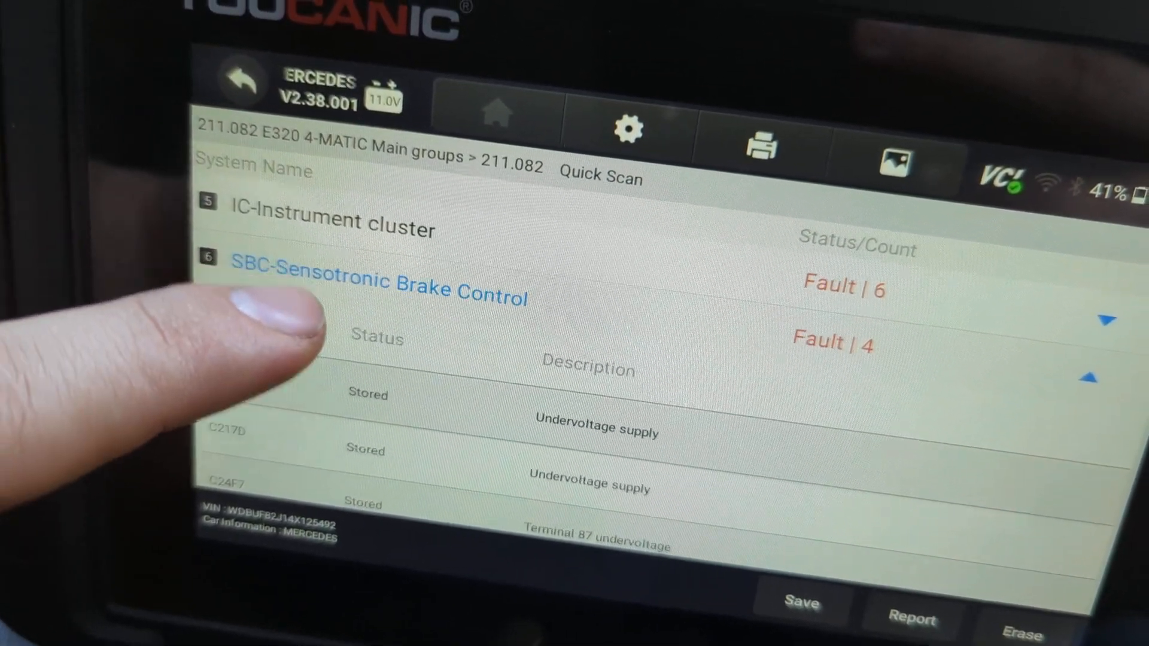
scroll("down", 3)
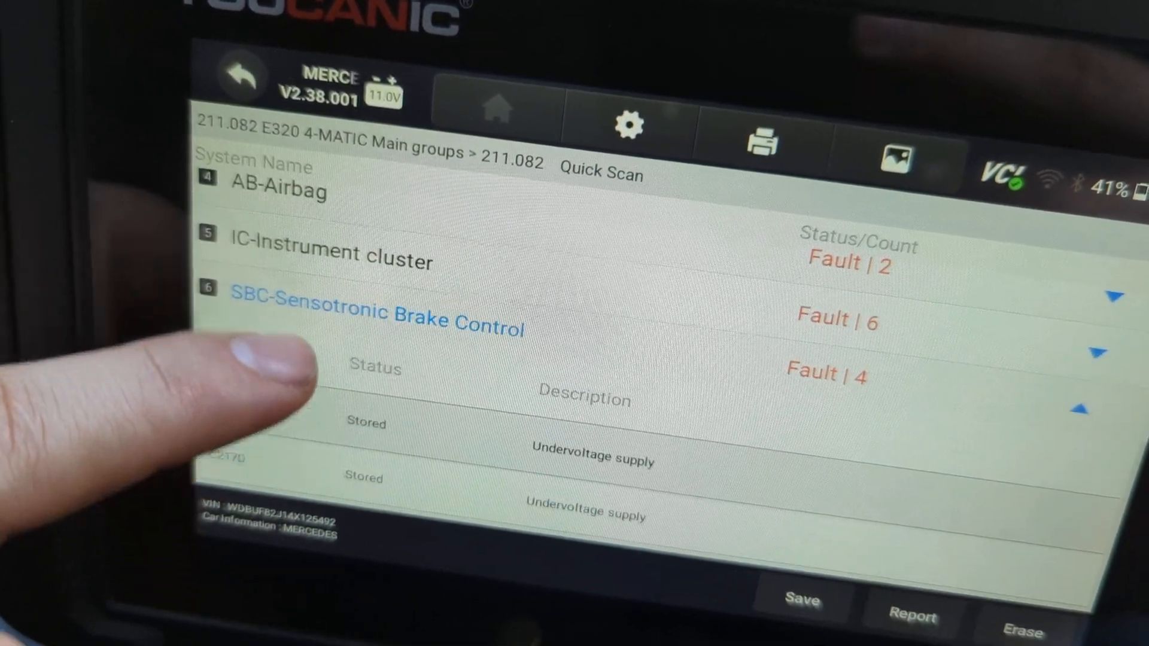
scroll("down", 3)
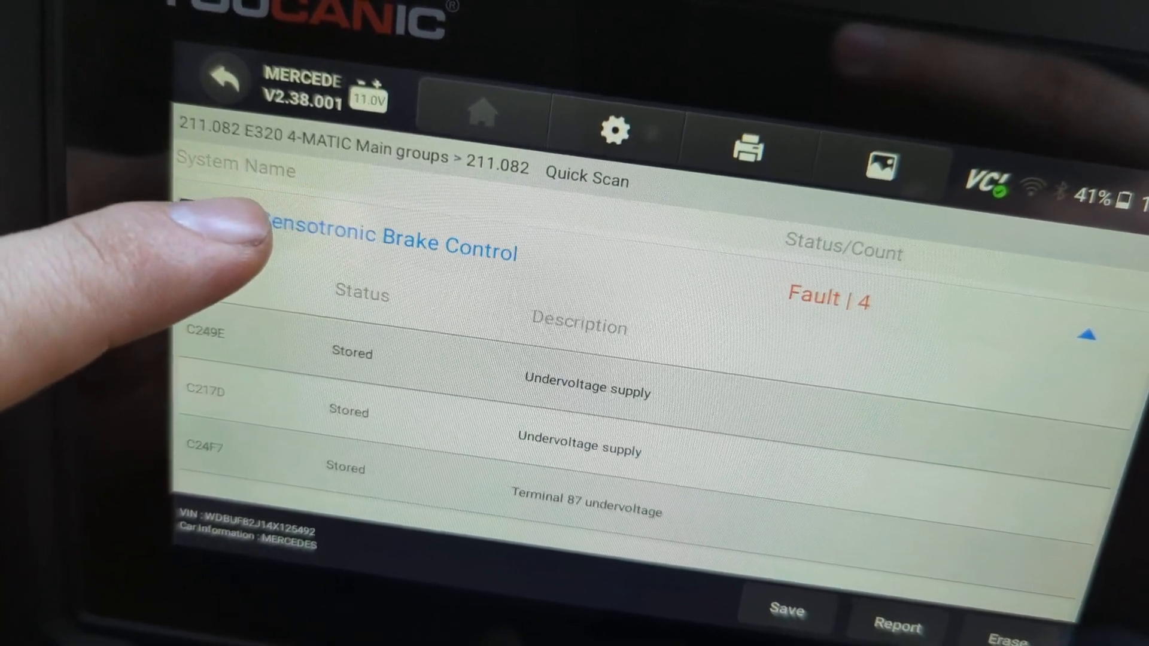
Enter the SBC module's Live Data and check the Switches readings
left_click(359, 243)
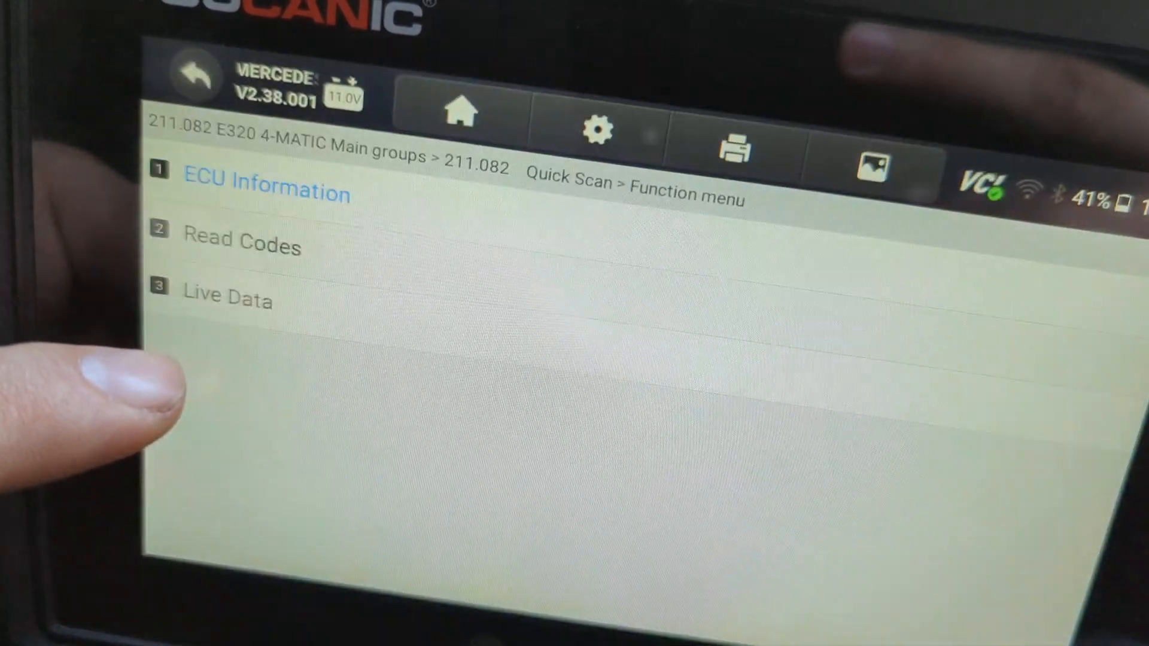
left_click(227, 300)
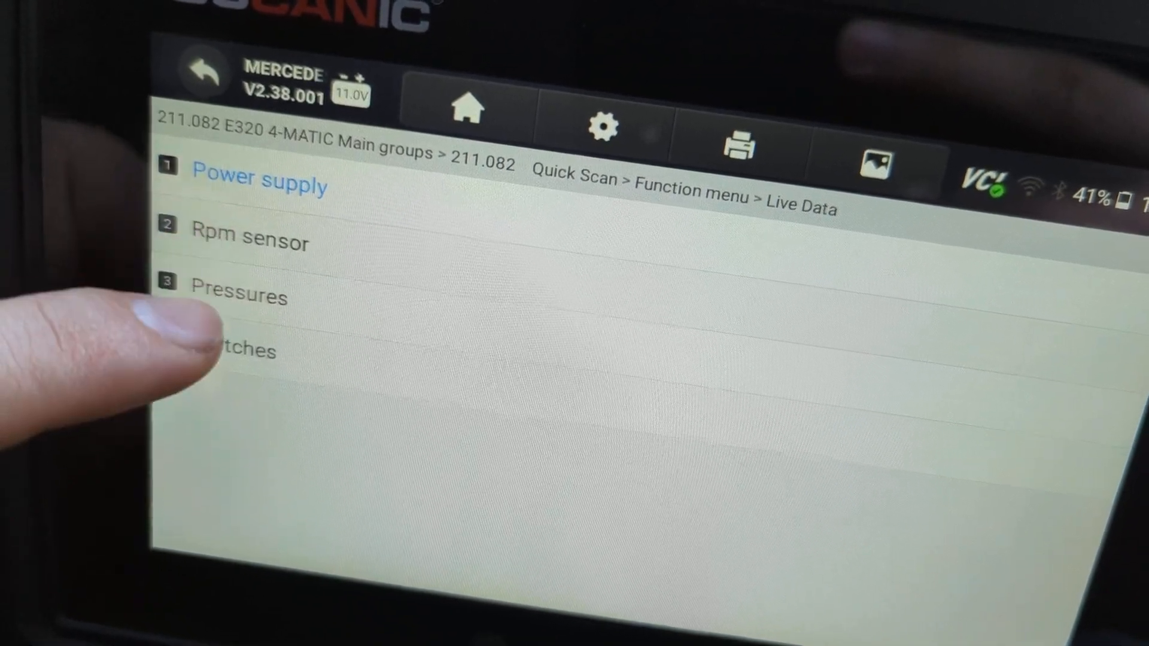
left_click(237, 296)
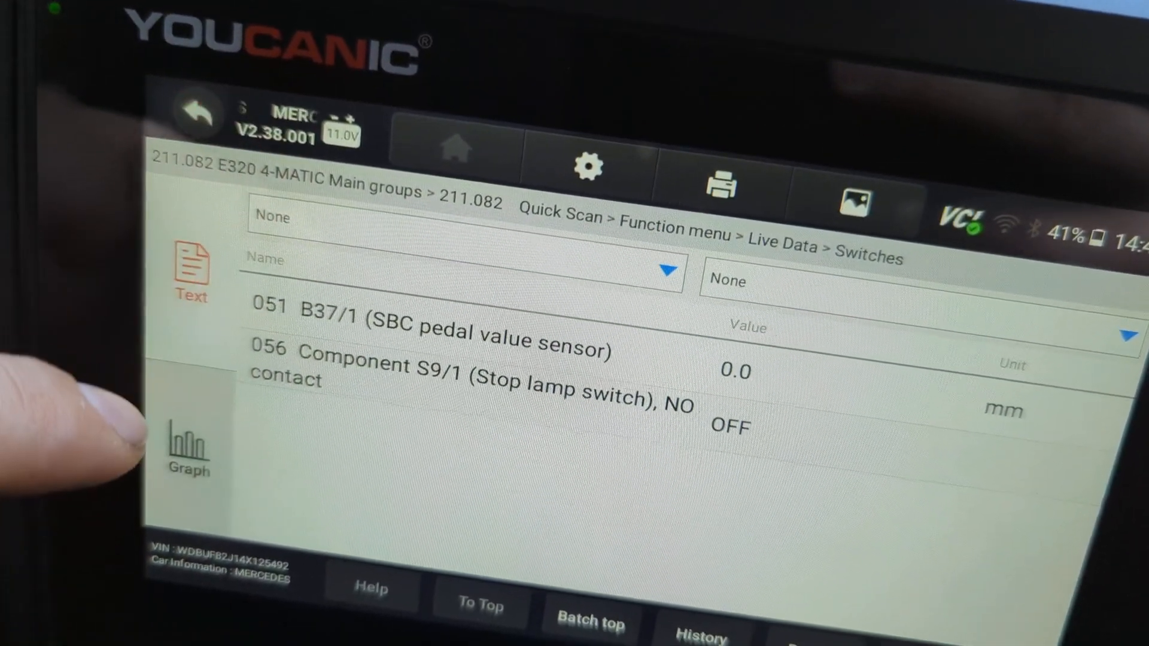
left_click(196, 111)
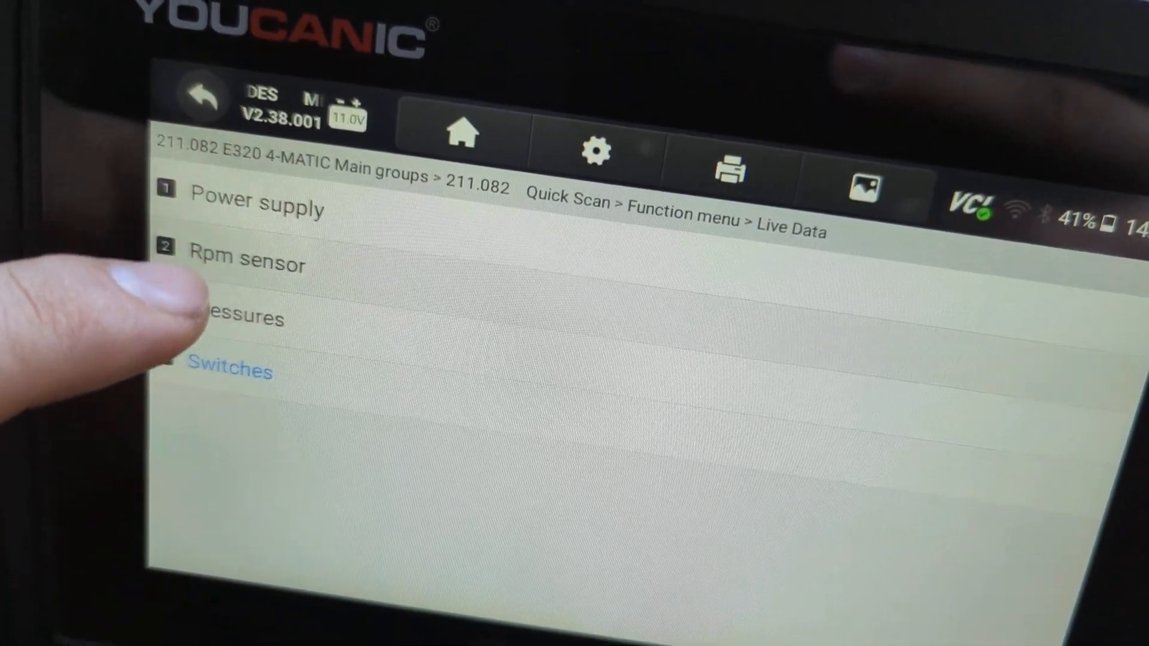
Check the Rpm sensor readings, then show Power supply voltages with the valve relay at 9.9 V
left_click(246, 263)
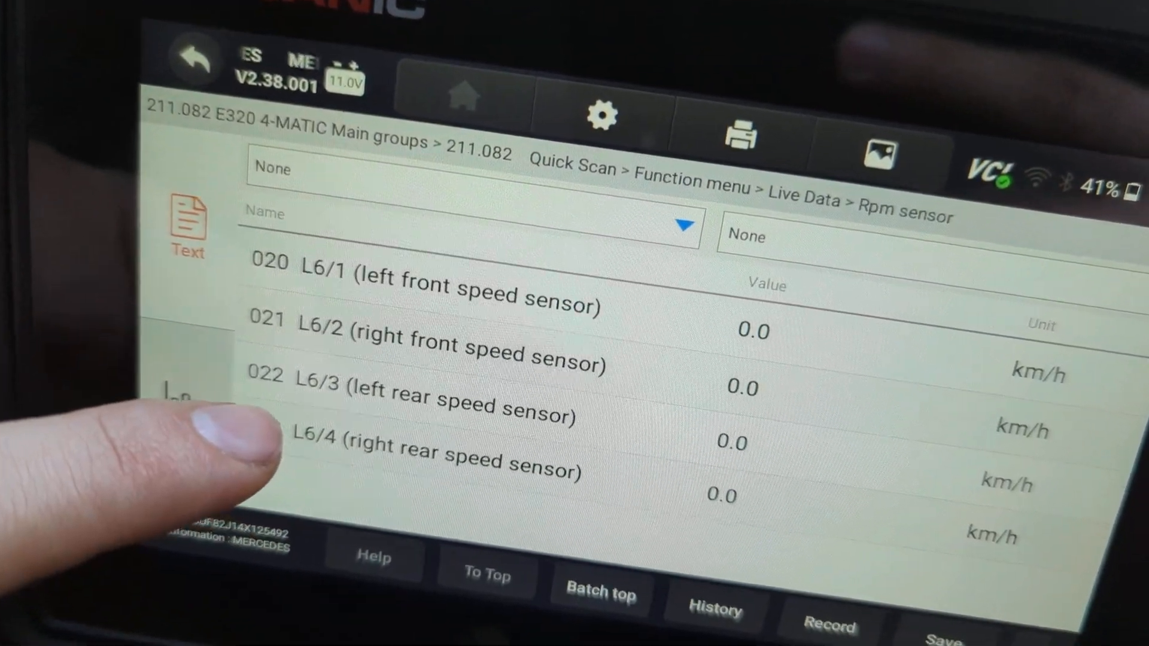
left_click(192, 55)
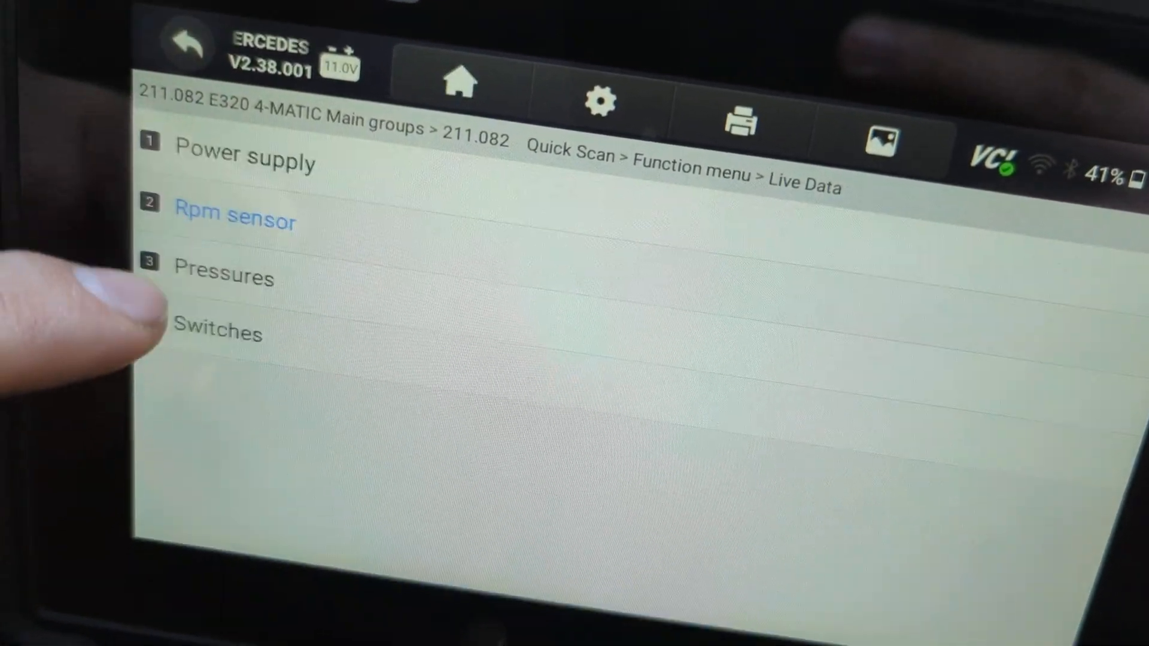
left_click(244, 159)
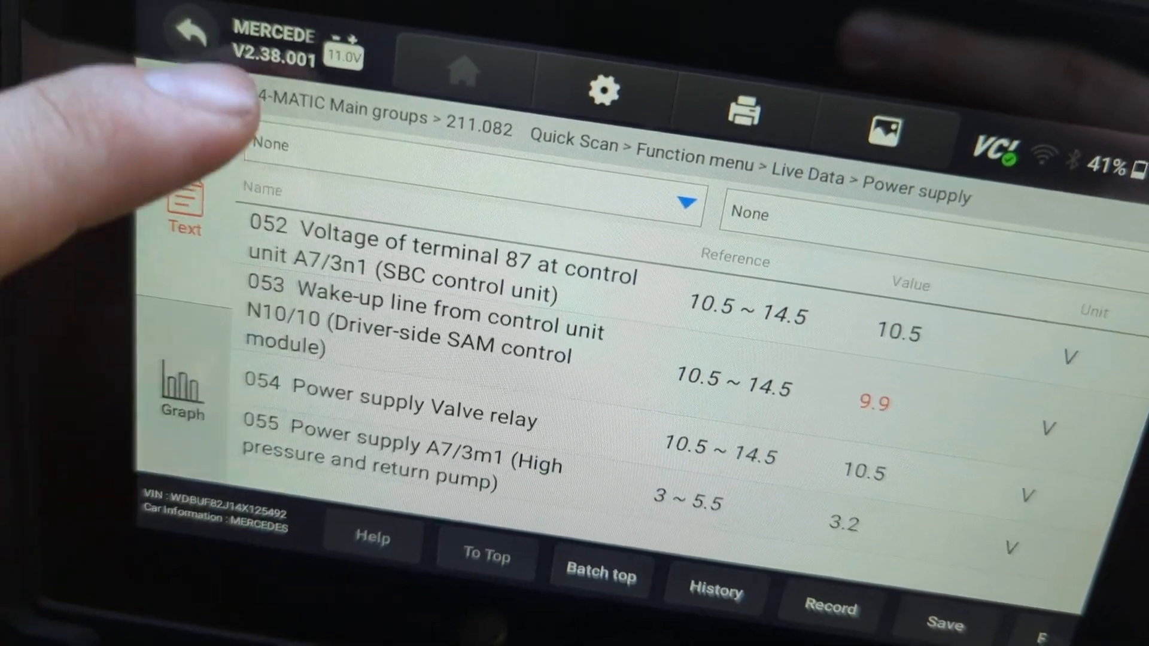
Leave the power supply readings to return toward the function menu for erasing codes
left_click(189, 35)
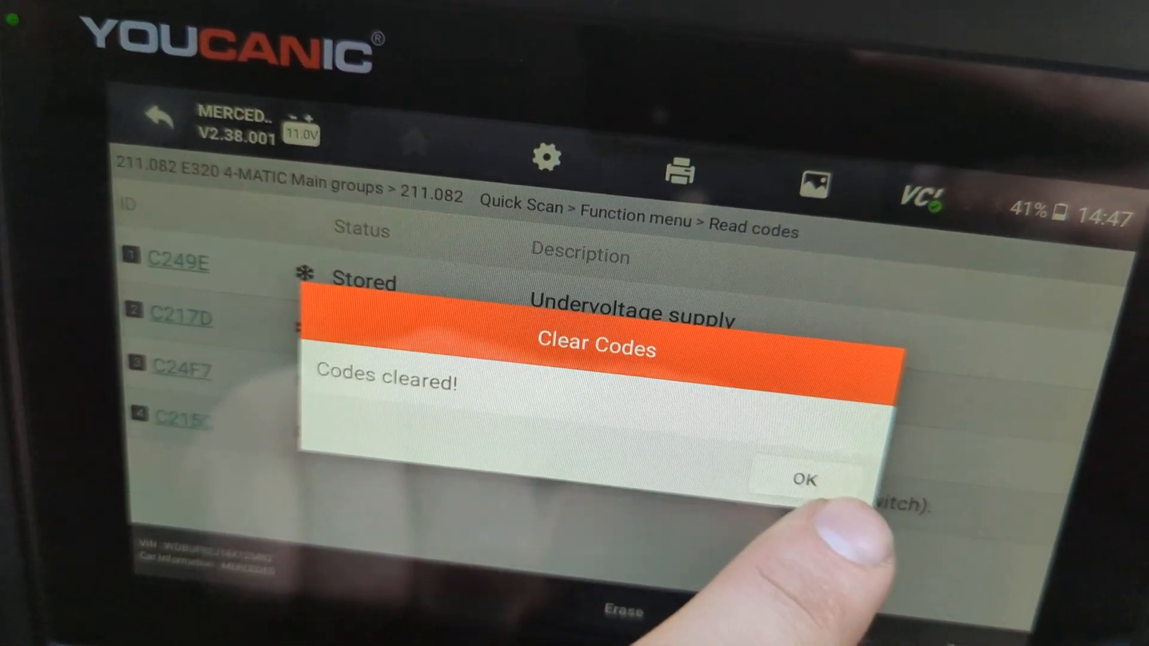
Acknowledge the Codes cleared message and close the System pass no-fault result
left_click(805, 478)
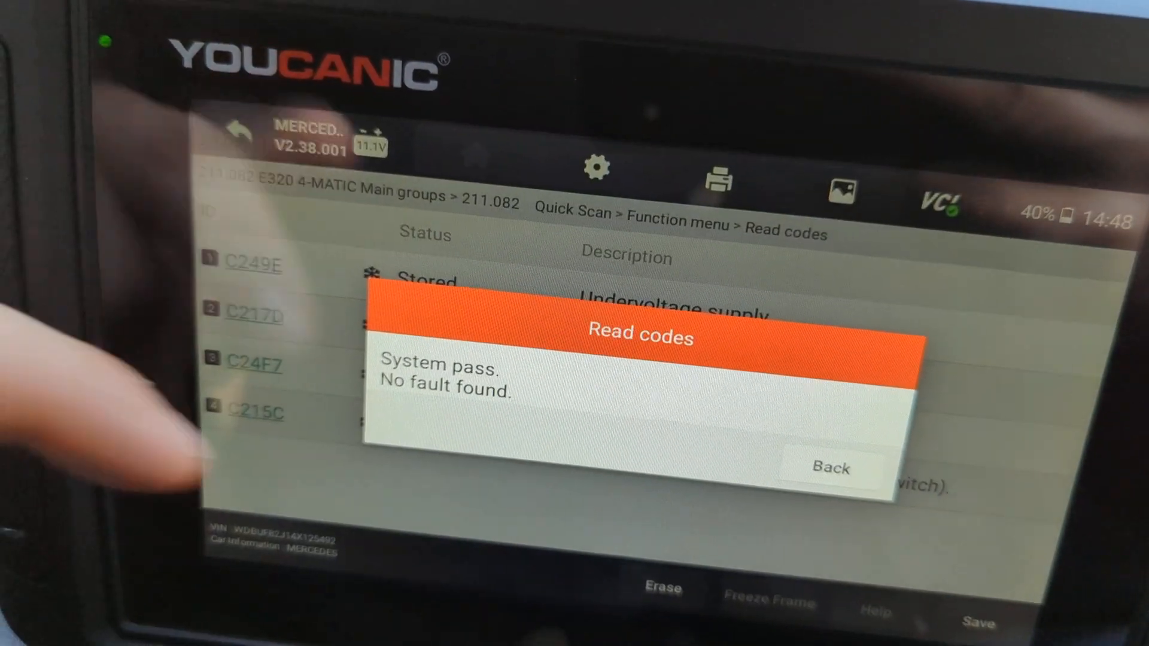
left_click(830, 468)
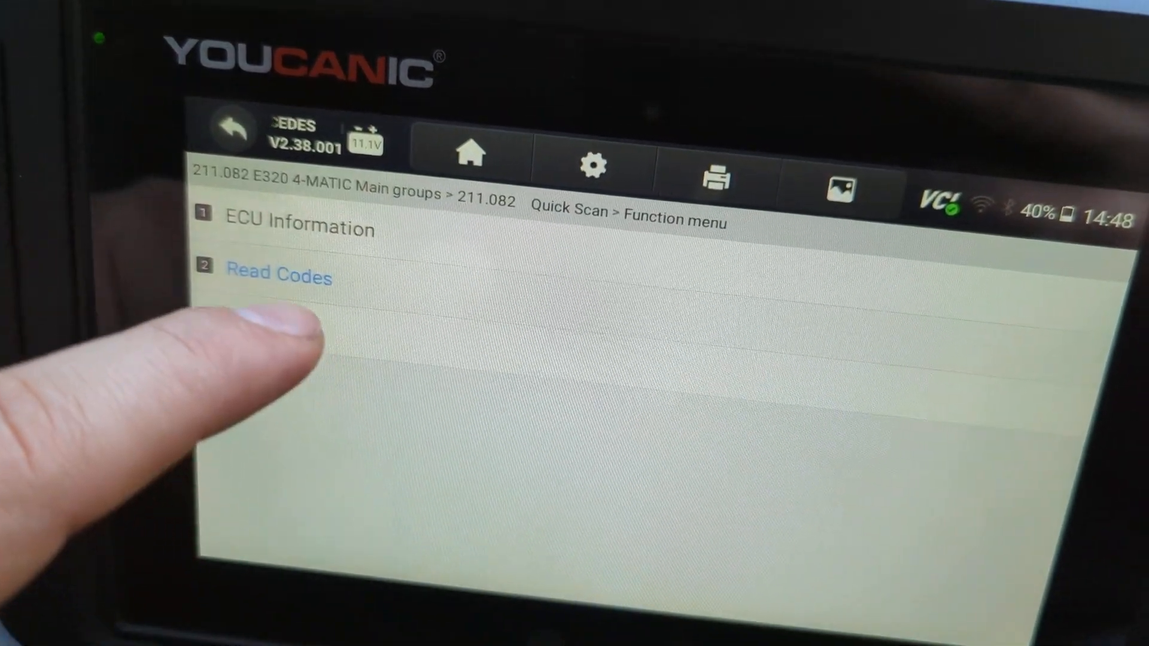